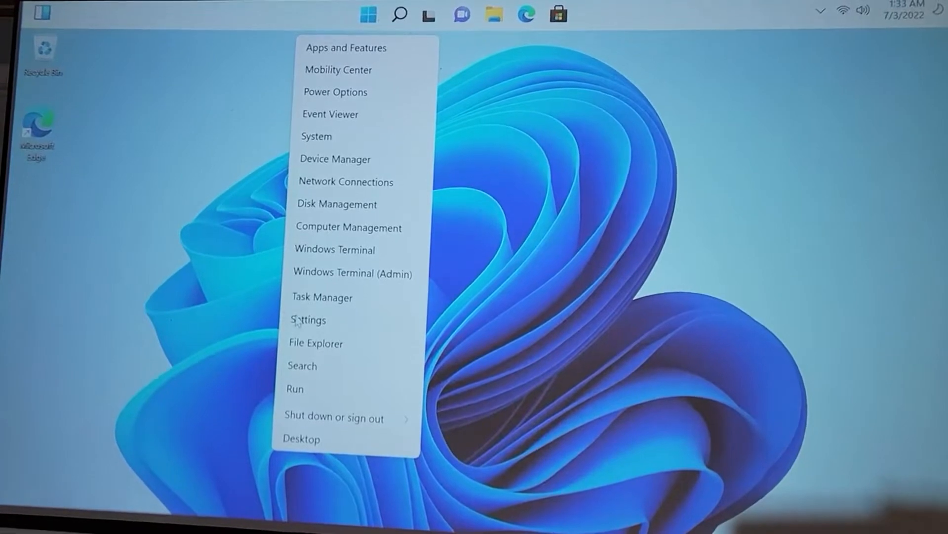
# Step: Reach the Date & time page via Settings > Time & language from the Start menu
pyautogui.click(308, 319)
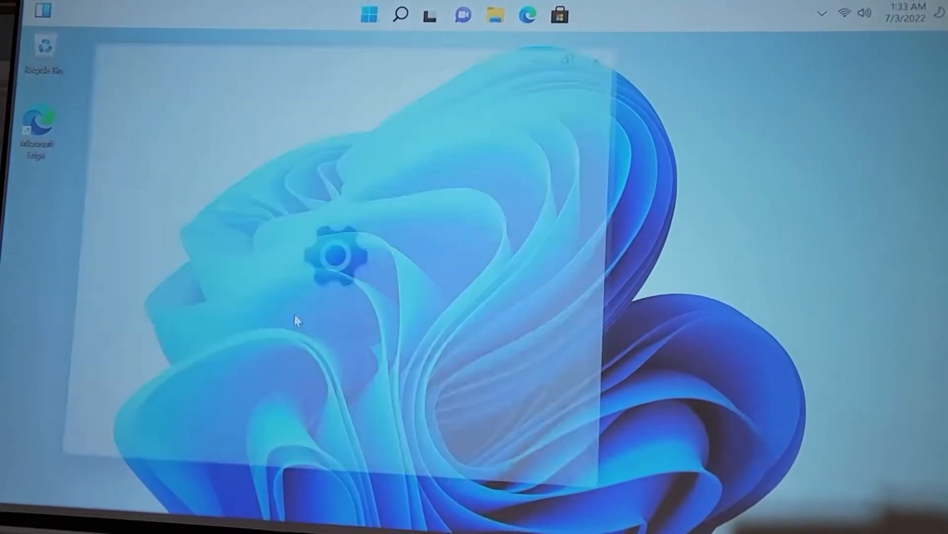
pyautogui.click(325, 254)
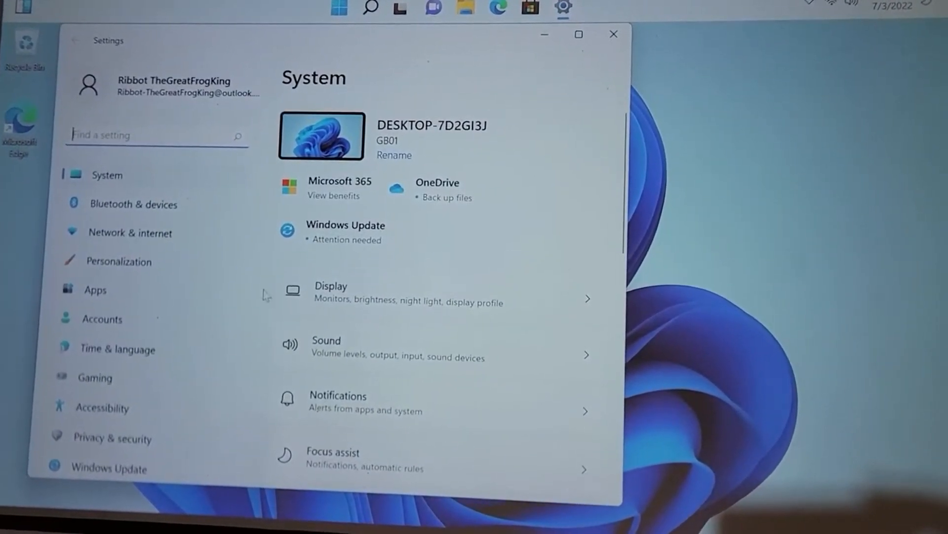
pyautogui.click(117, 349)
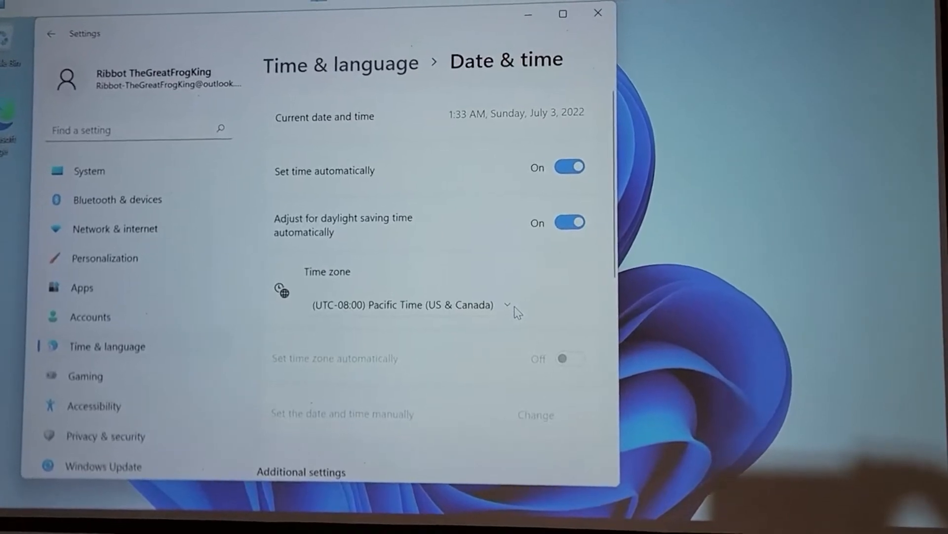
# Step: Change the time zone from Pacific to (UTC-05:00) Eastern Time (US & Canada)
pyautogui.click(506, 304)
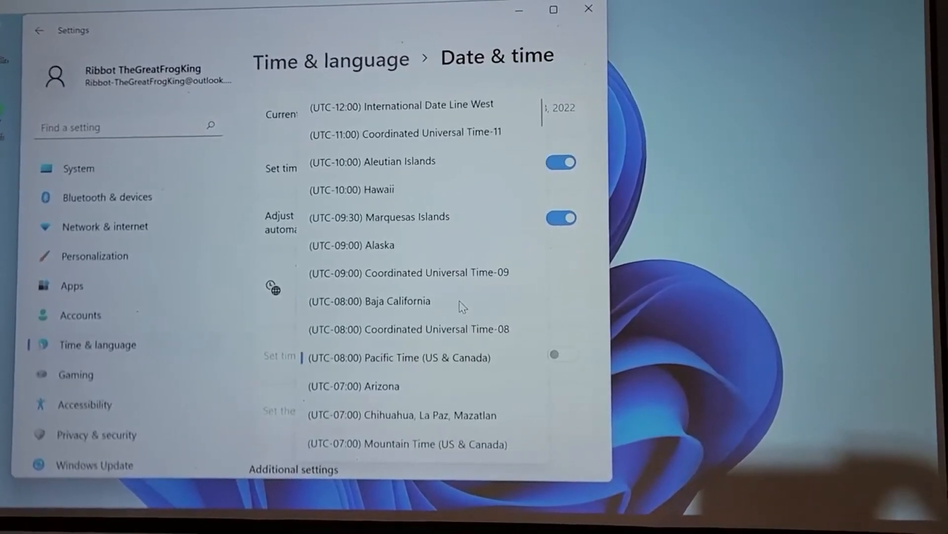
pyautogui.scroll(-3)
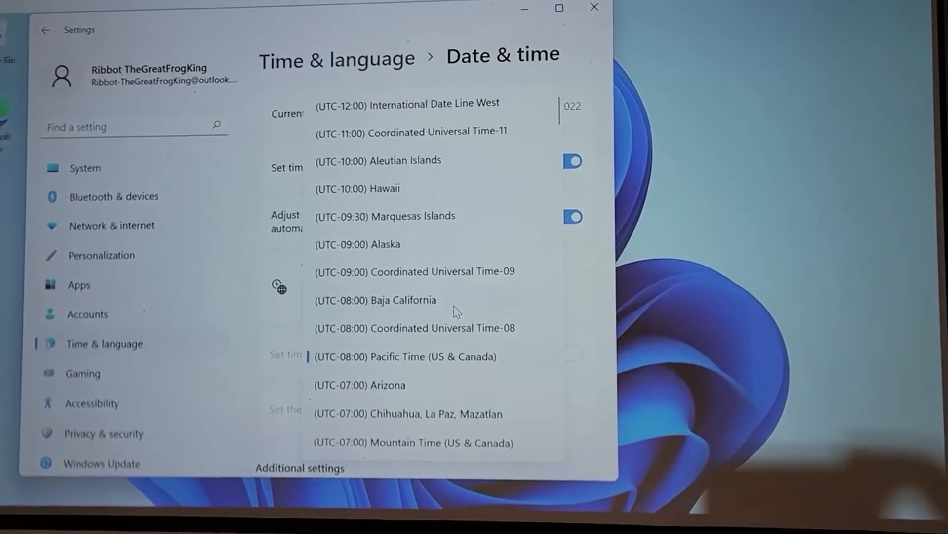
pyautogui.scroll(-3)
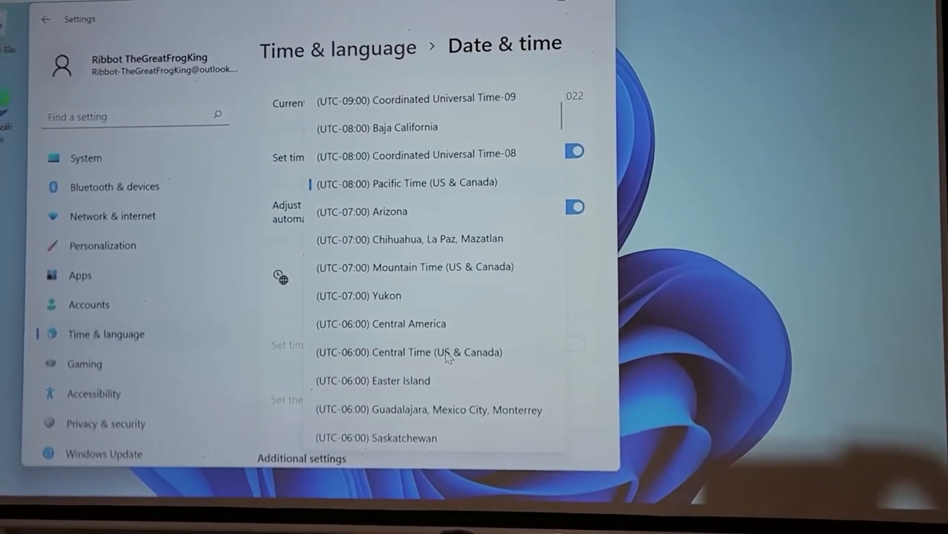
pyautogui.scroll(-3)
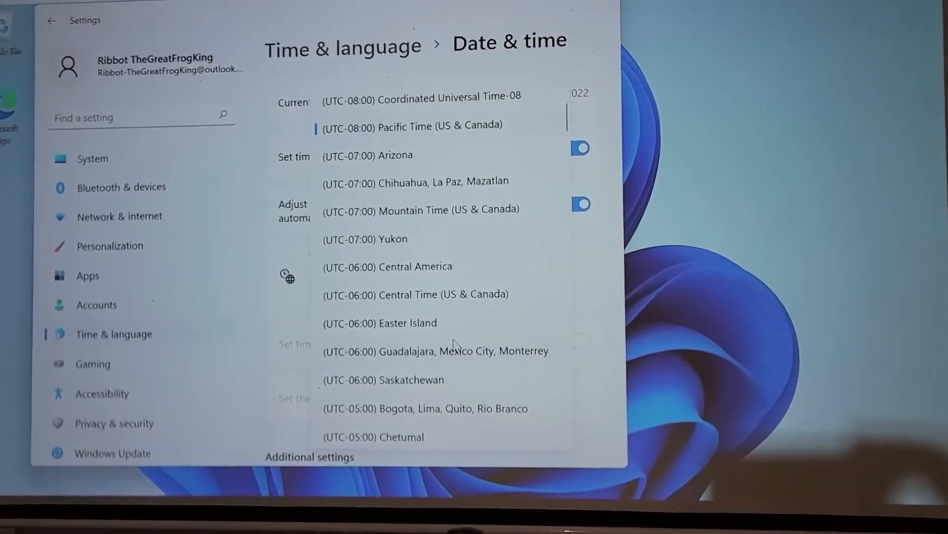
pyautogui.scroll(-3)
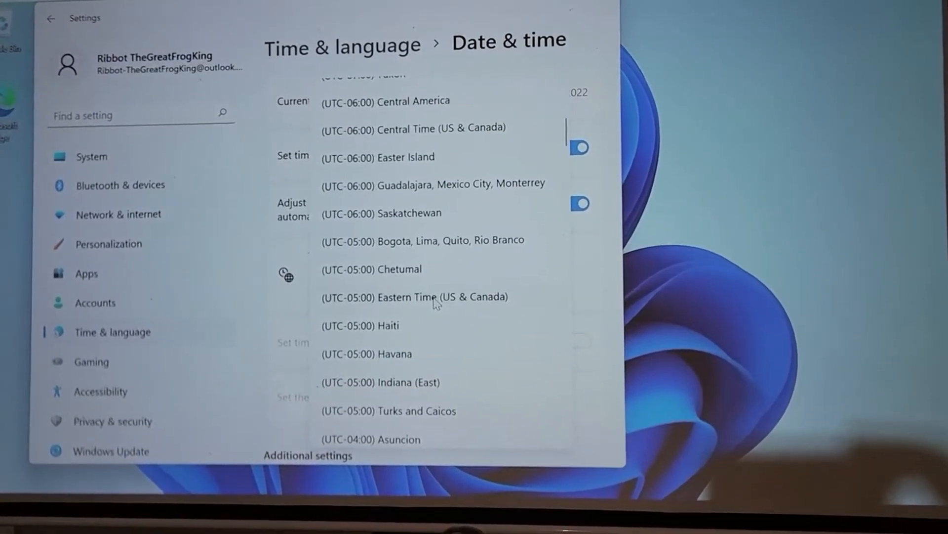
pyautogui.click(414, 296)
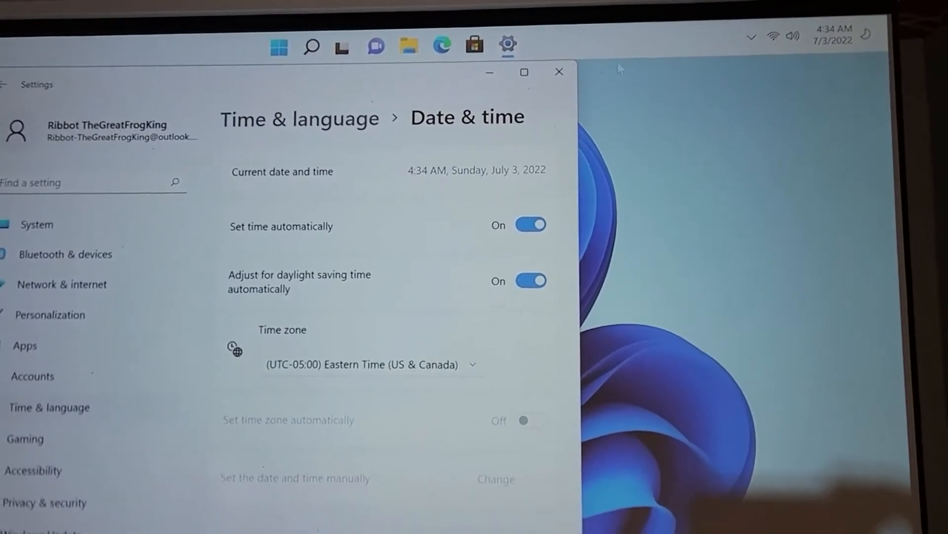
# Step: Close the Settings window, returning to the desktop
pyautogui.click(557, 71)
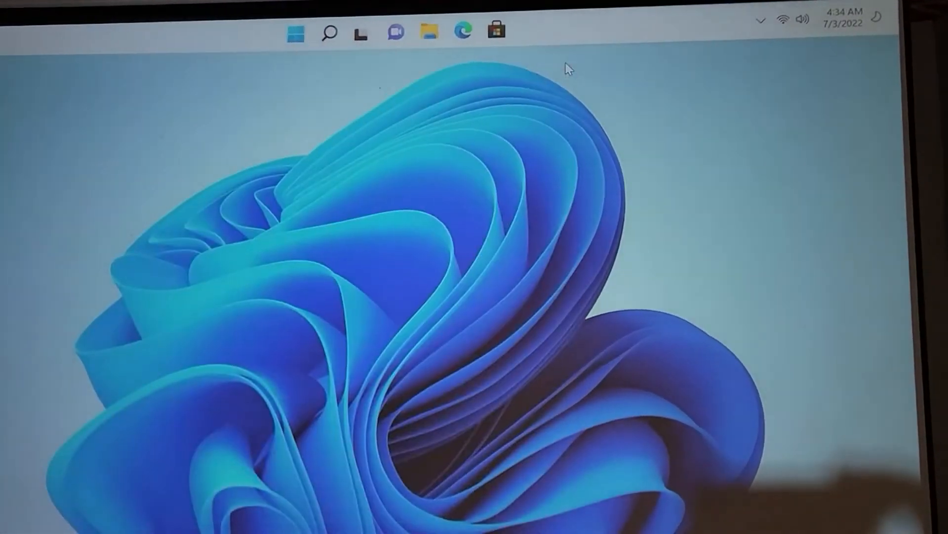